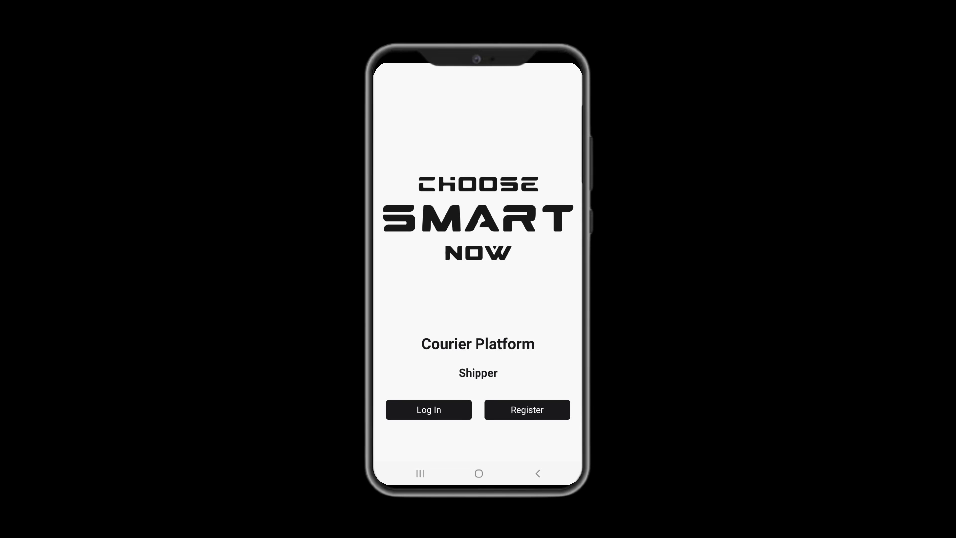
- Start registering as a new shipper from the welcome screen
left_click(527, 409)
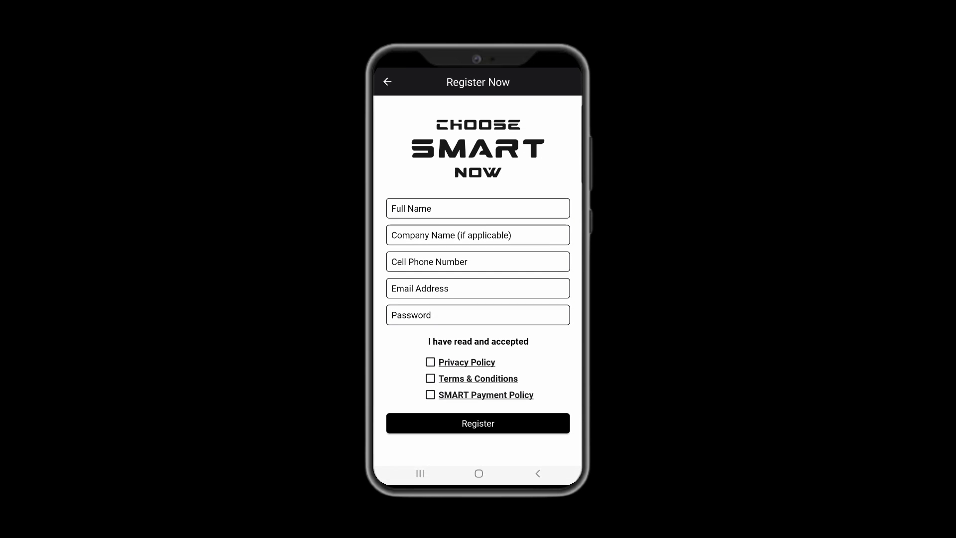
- Submit the Register Now form with policies accepted and land on the empty Home screen
left_click(478, 418)
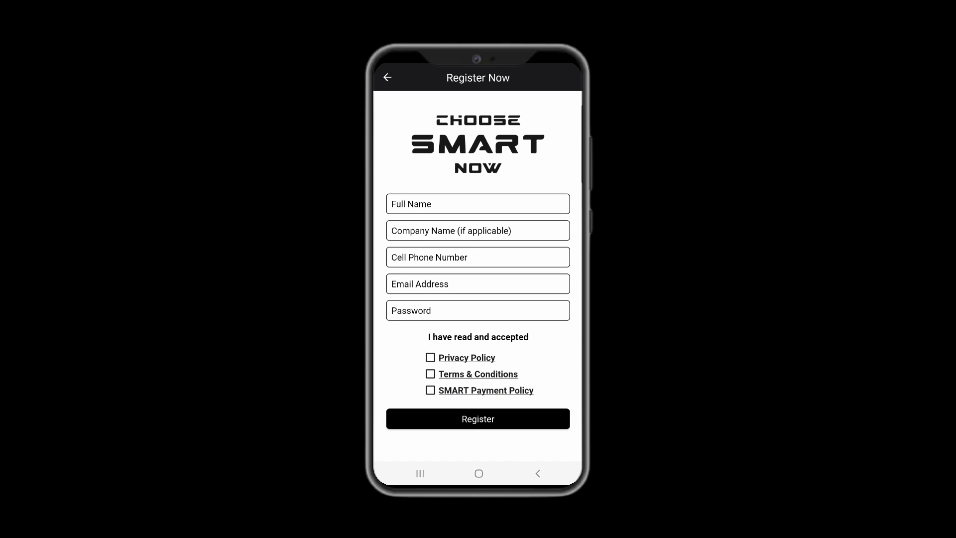
left_click(478, 418)
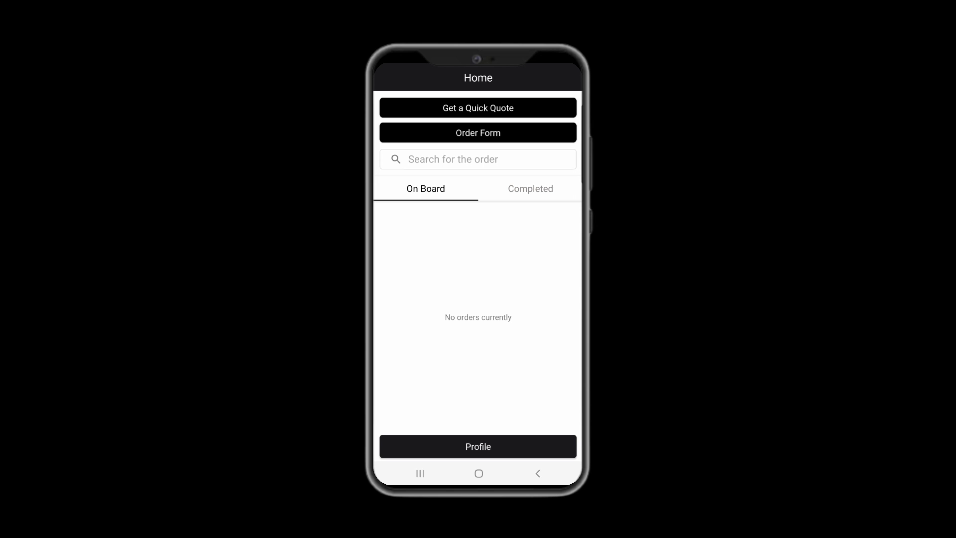
left_click(426, 189)
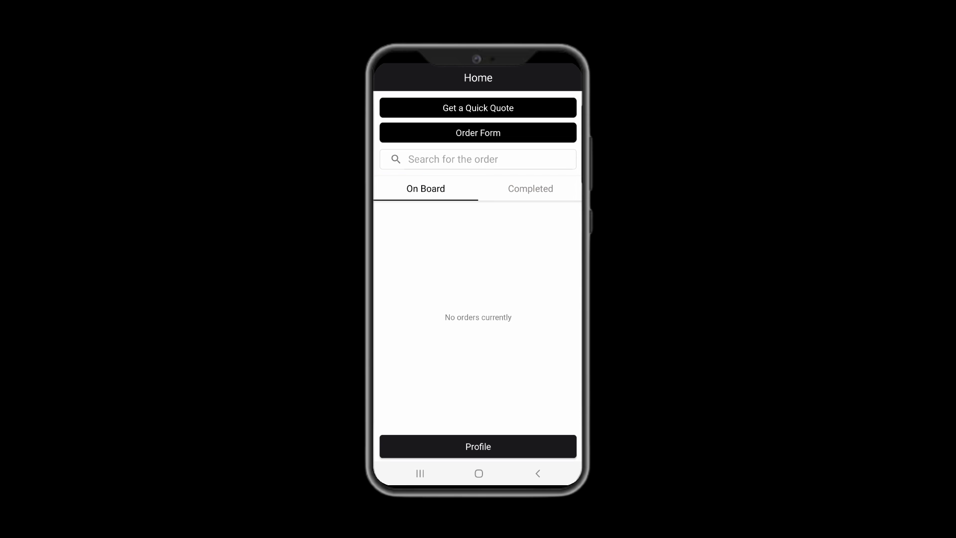
left_click(529, 189)
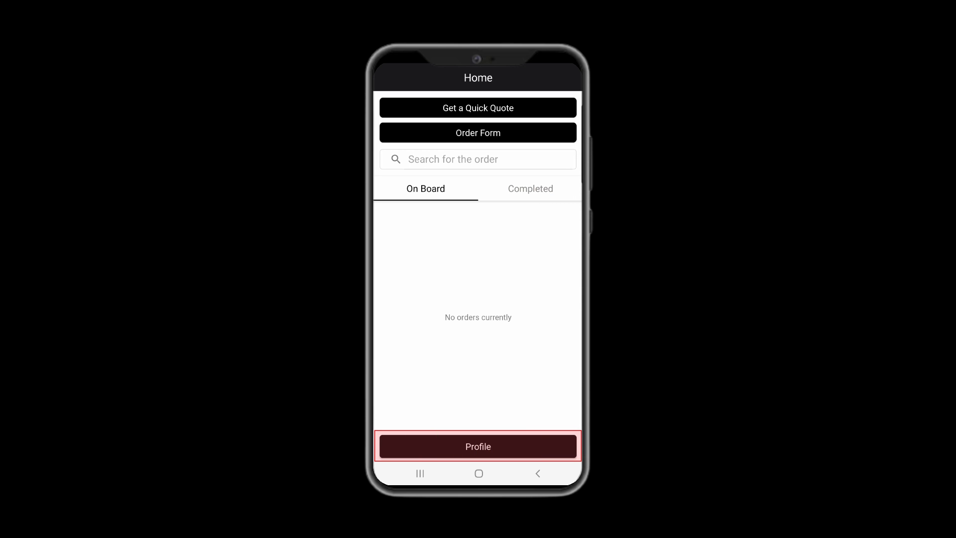
left_click(478, 446)
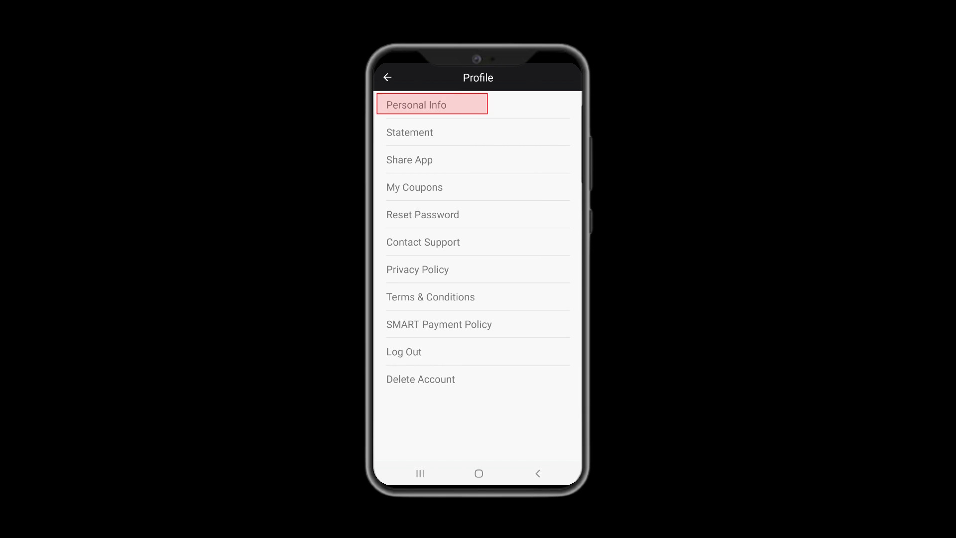
left_click(432, 159)
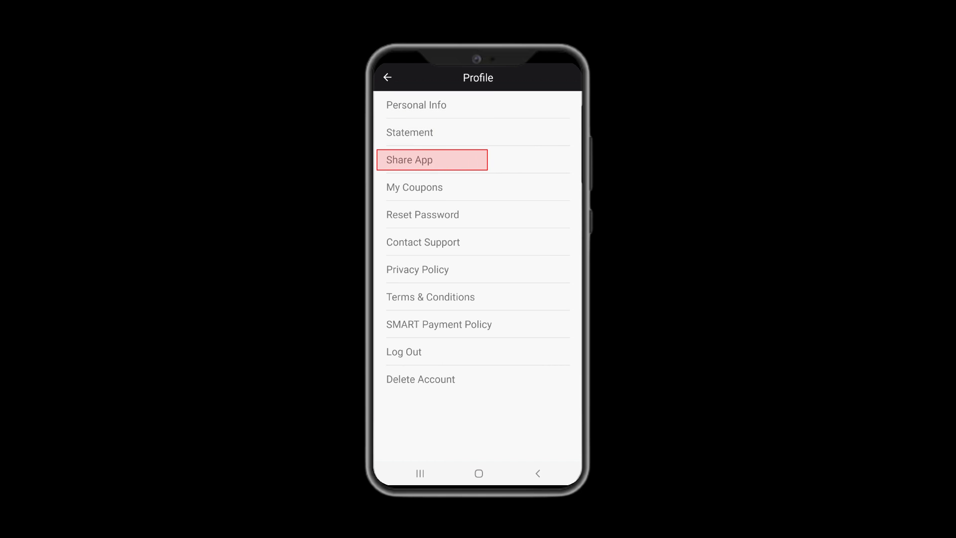
left_click(431, 187)
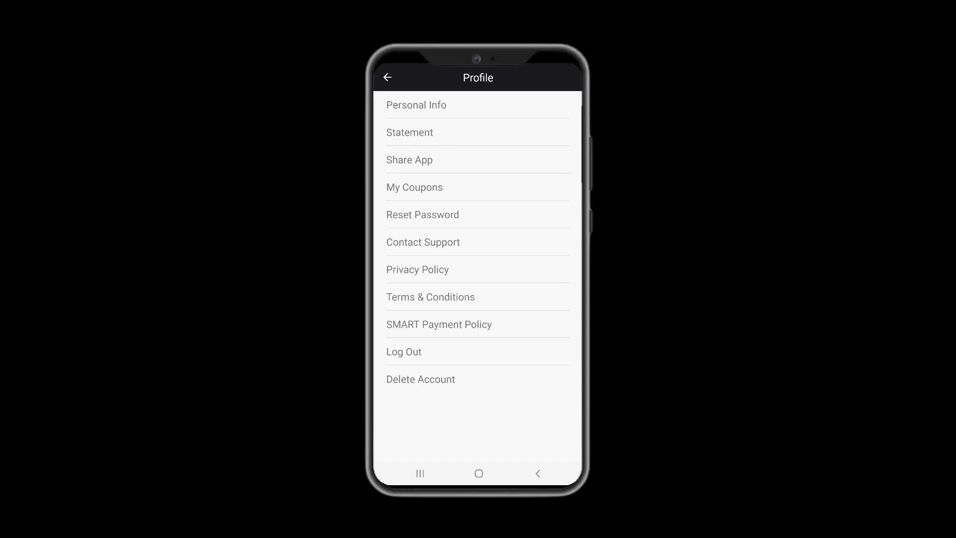
left_click(422, 241)
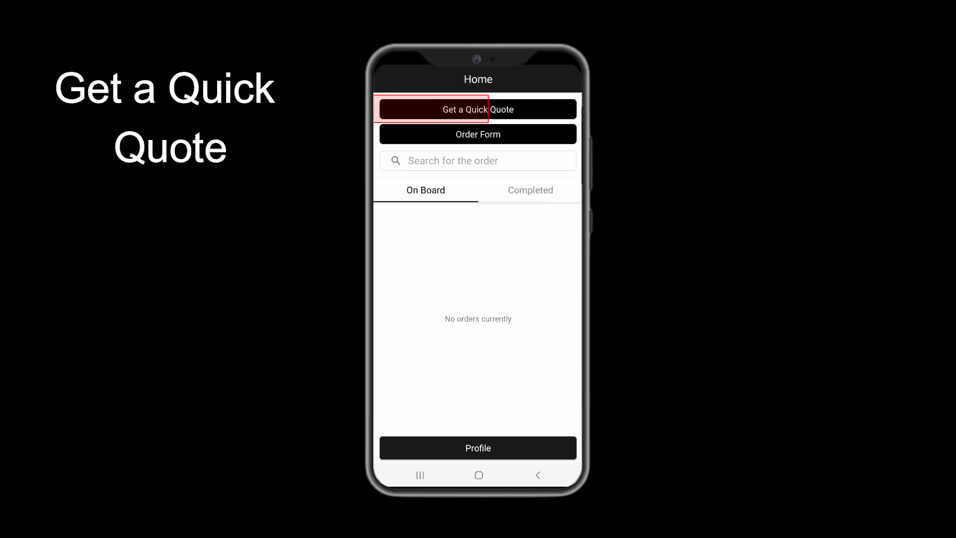
- Review the empty quick-quote form, then continue to the blank Order Form
left_click(478, 110)
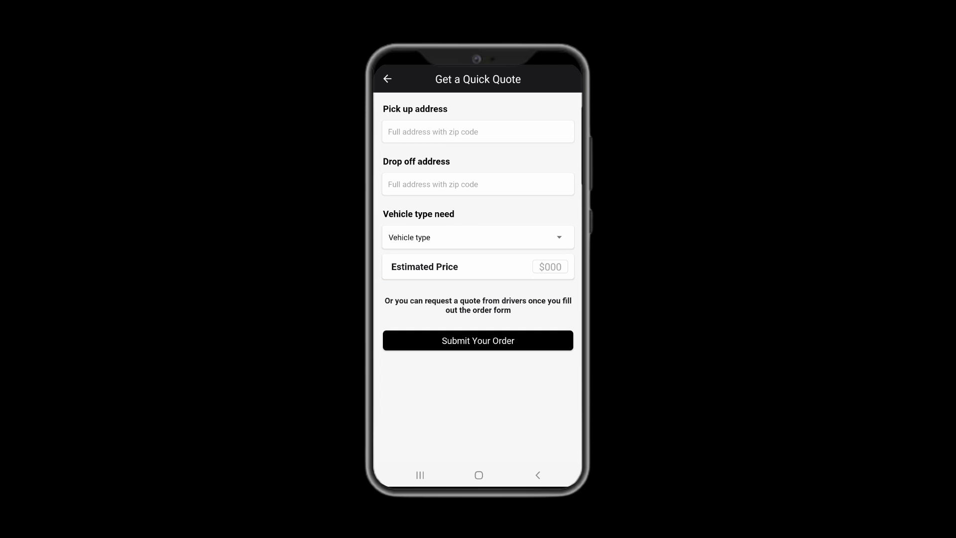
left_click(478, 341)
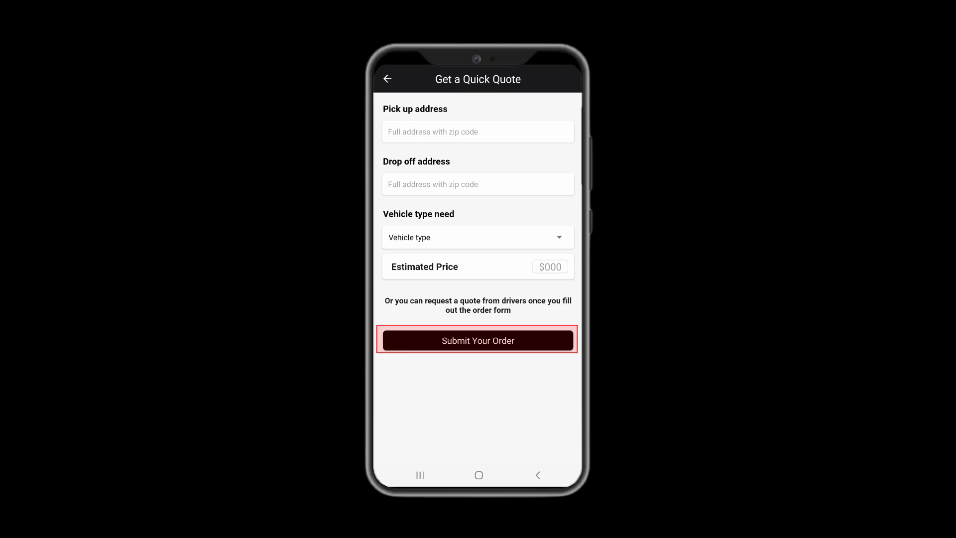
left_click(478, 340)
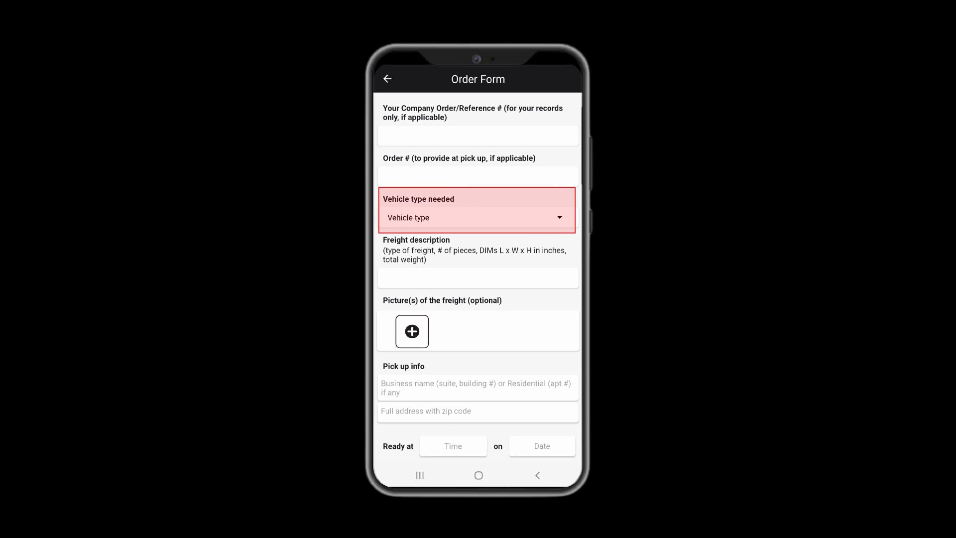
scroll("down", 3)
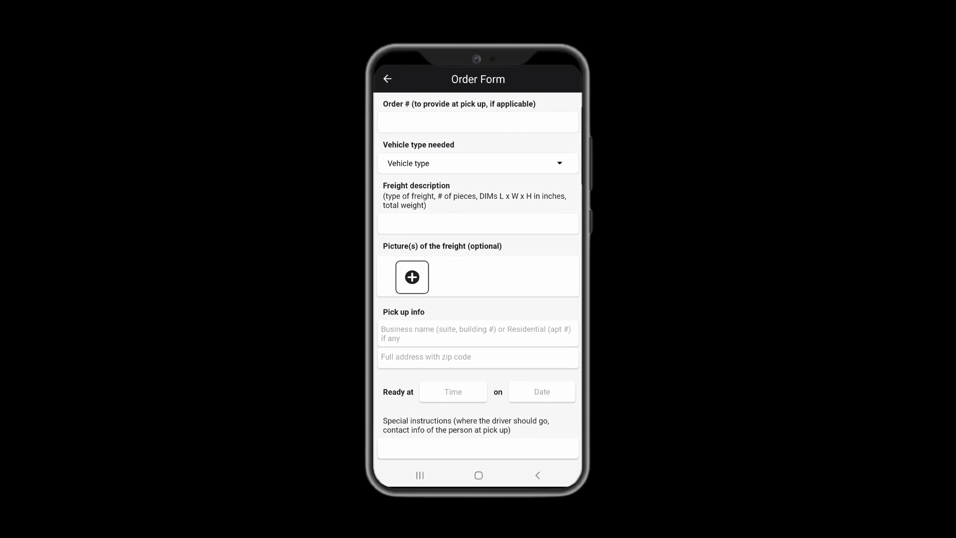
scroll("down", 3)
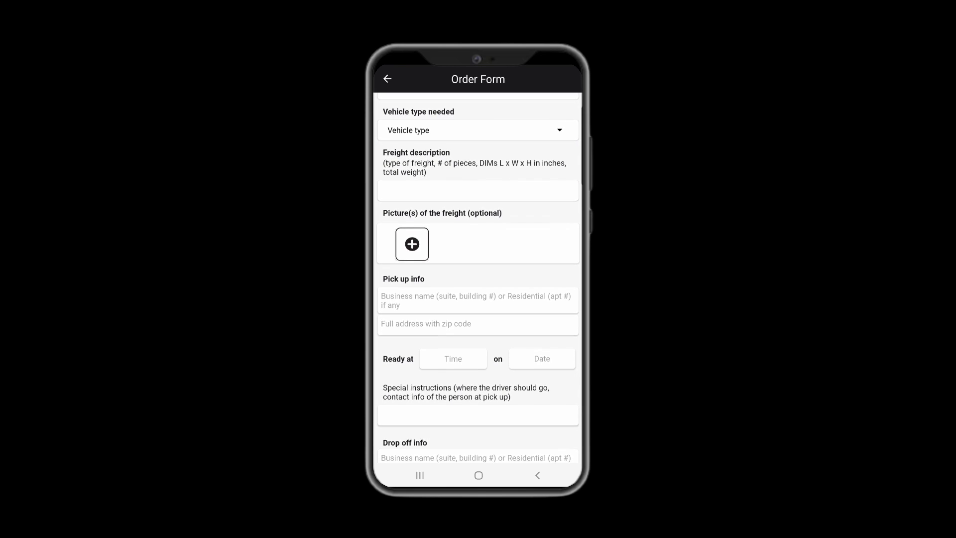
scroll("down", 3)
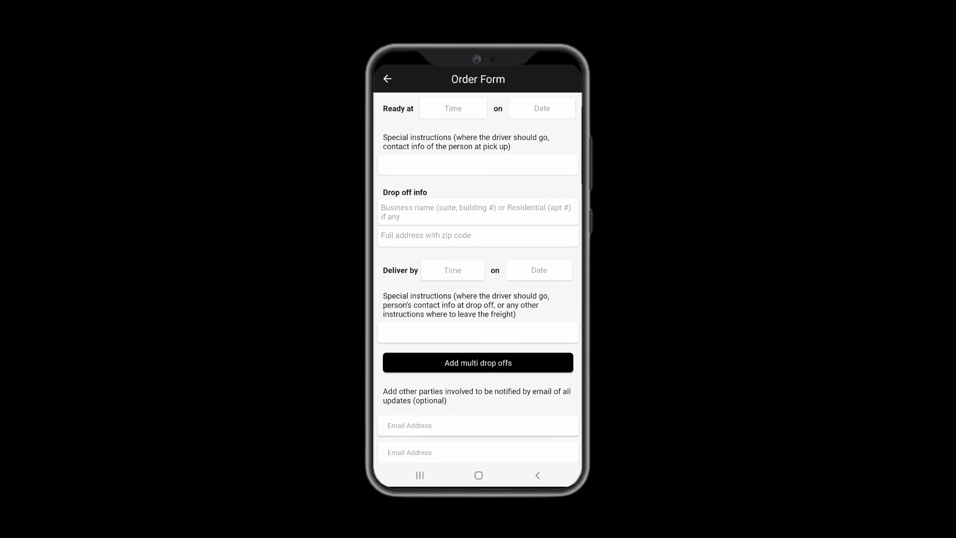
left_click(478, 362)
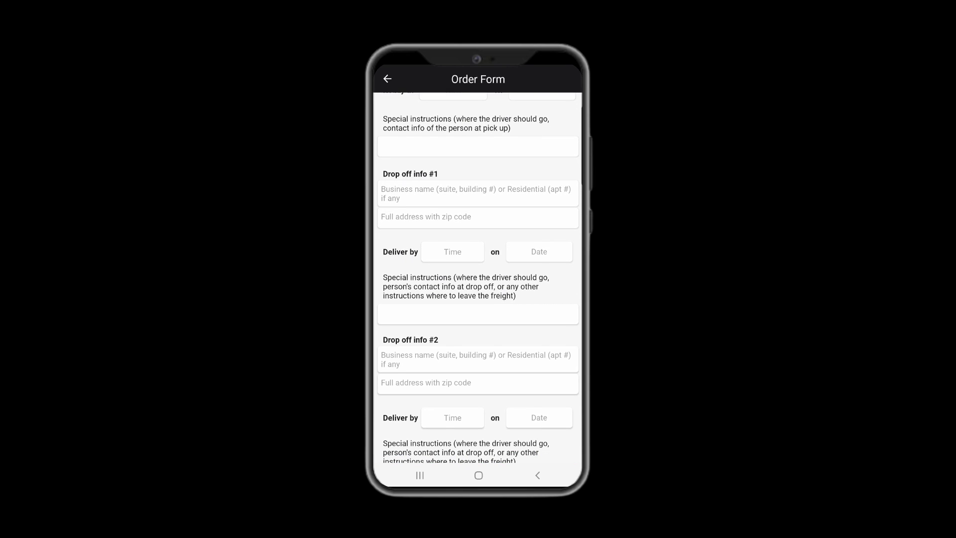
scroll("down", 3)
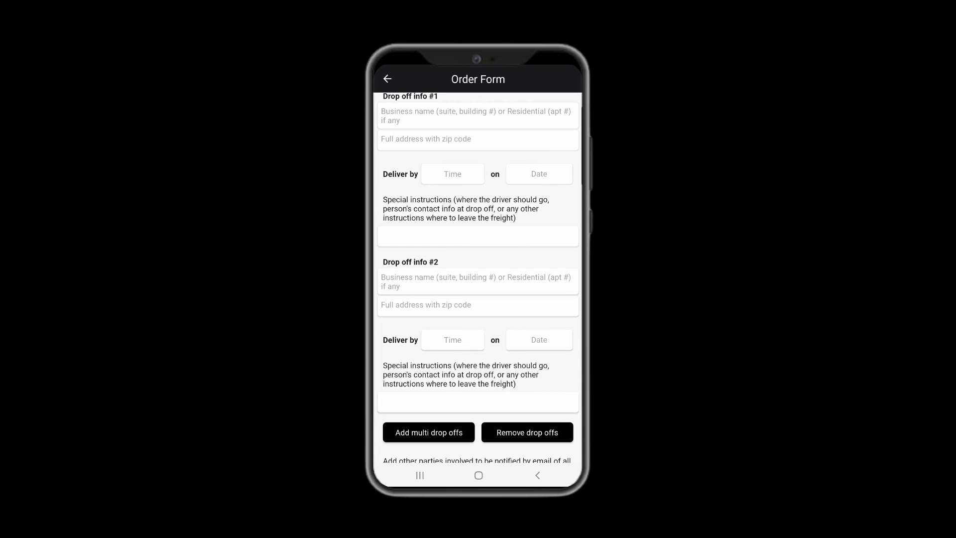
left_click(527, 433)
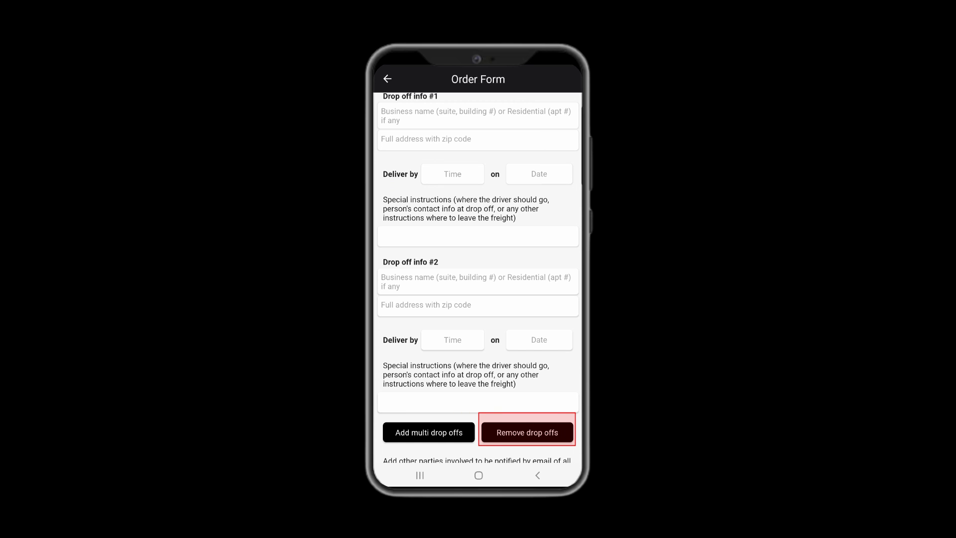
left_click(527, 432)
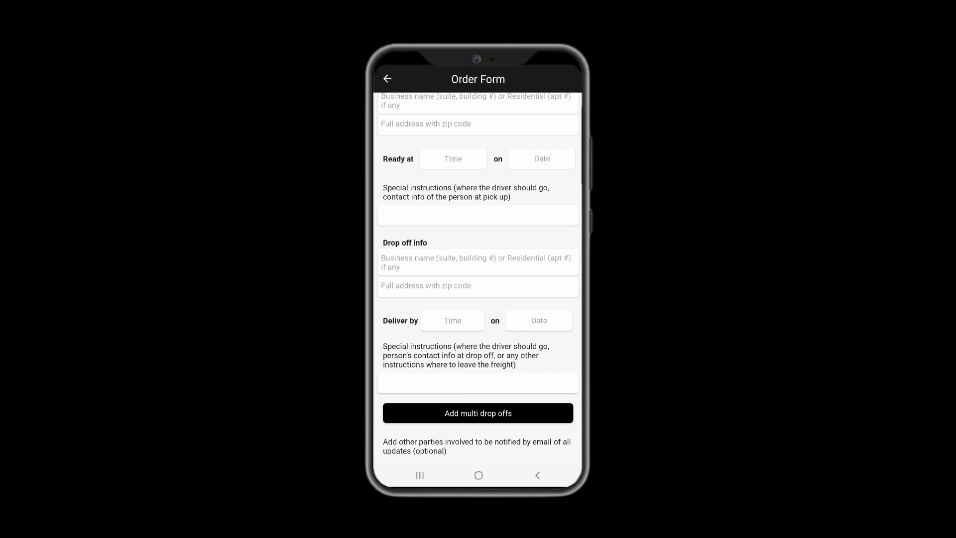
scroll("down", 3)
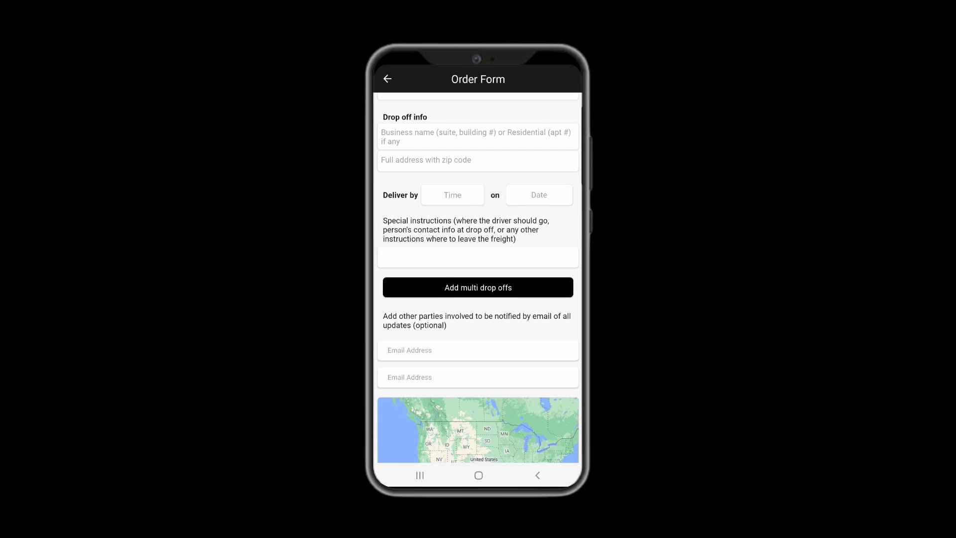
scroll("down", 3)
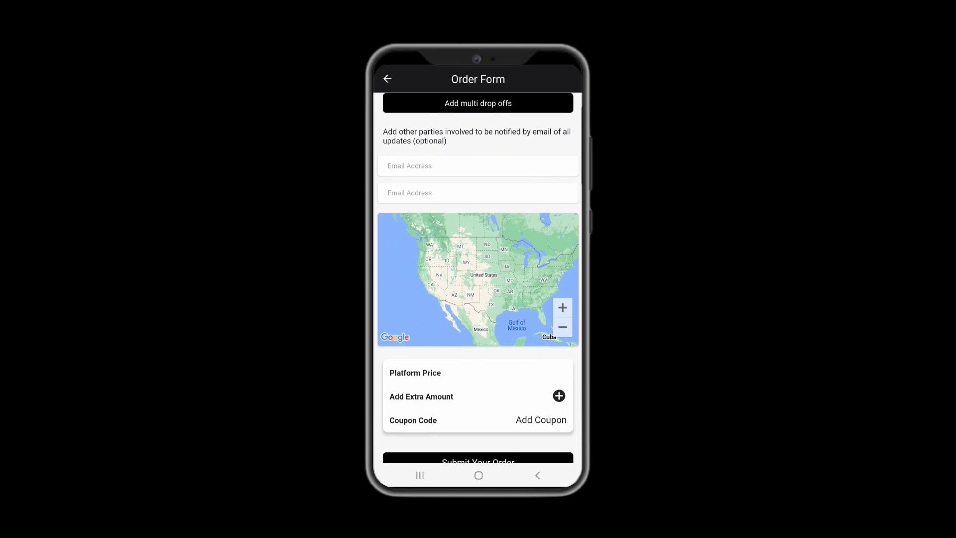
scroll("down", 3)
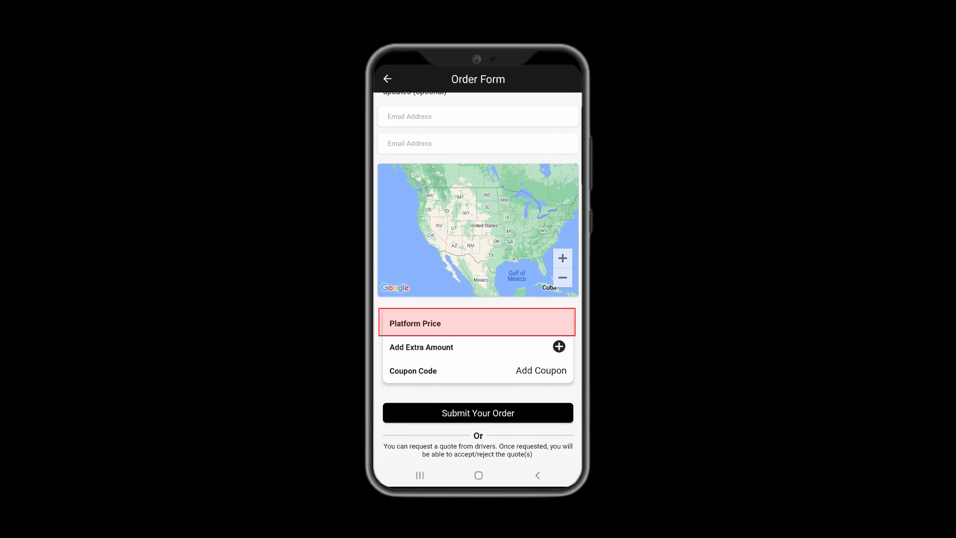
- Apply a $10.00 extra amount to the order
left_click(559, 346)
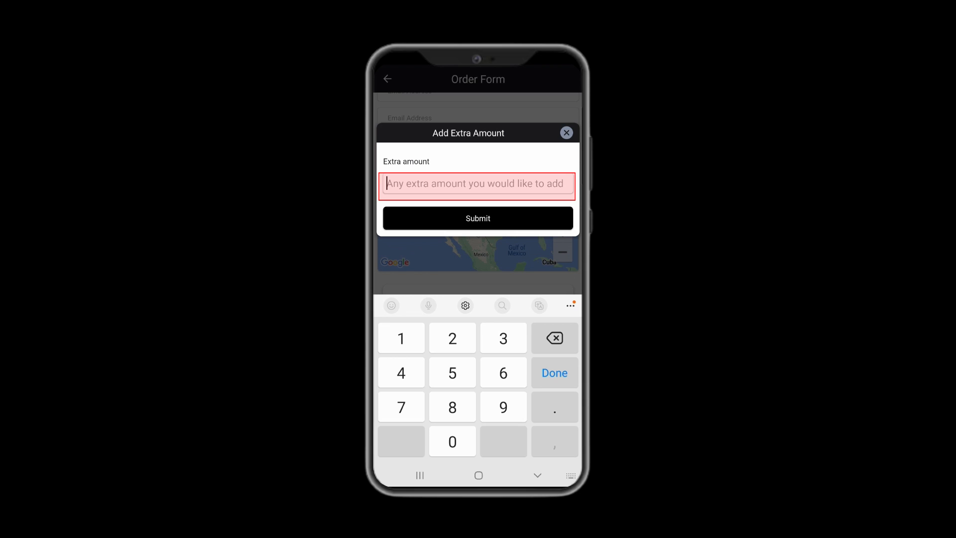
left_click(479, 218)
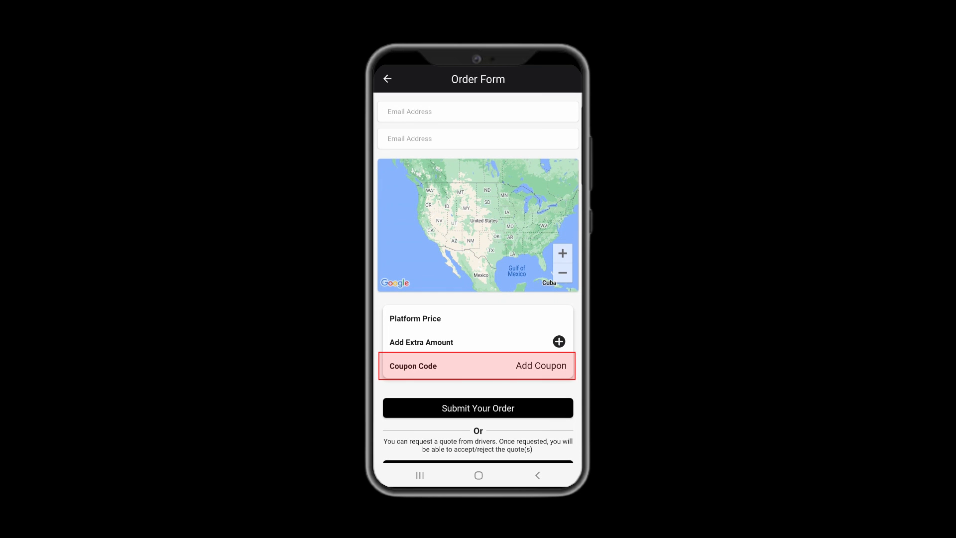
scroll("down", 3)
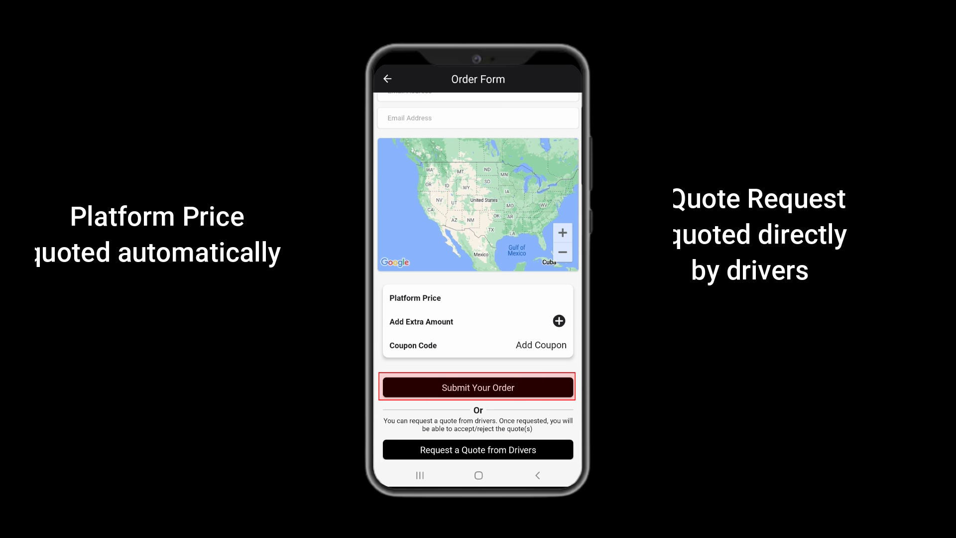
left_click(478, 449)
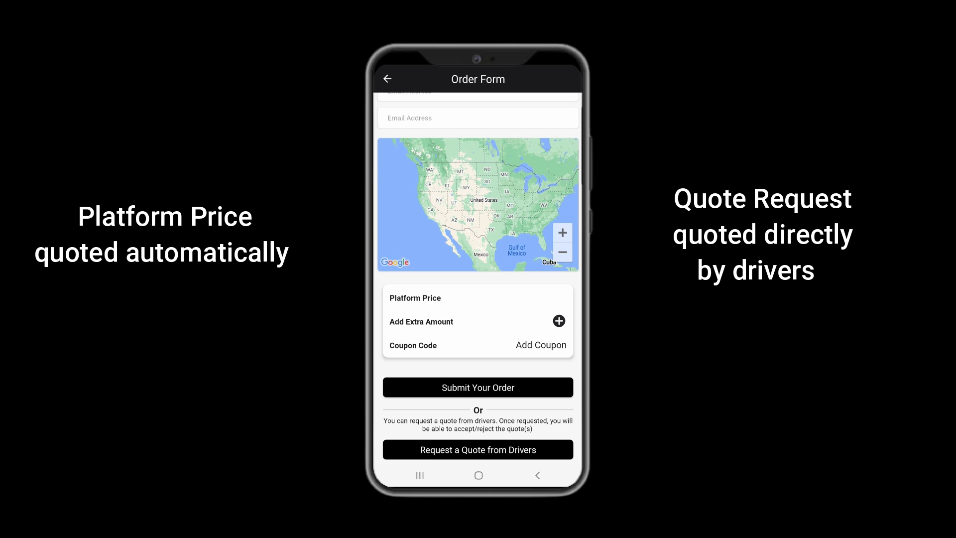
left_click(557, 321)
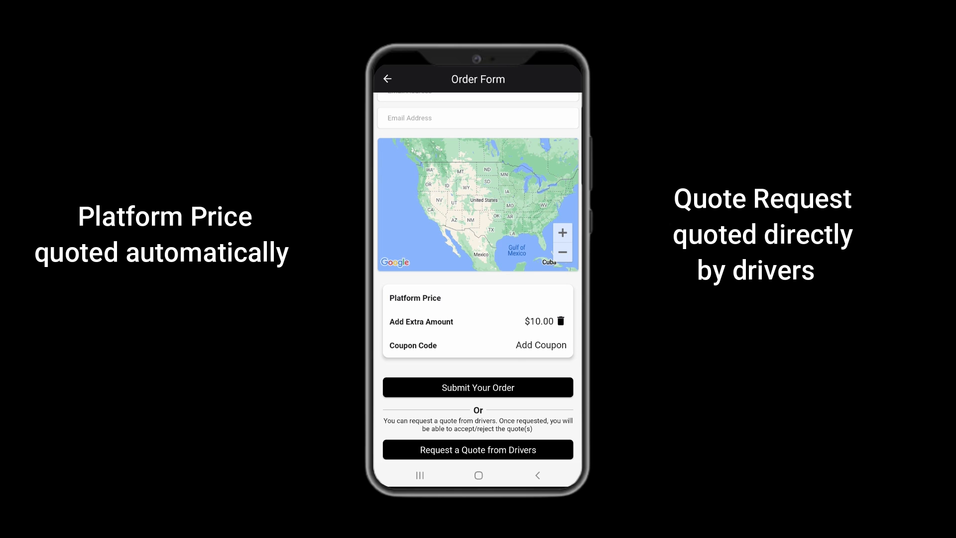
- Submit the order at its $30.20 platform price and proceed to payment method selection
left_click(478, 449)
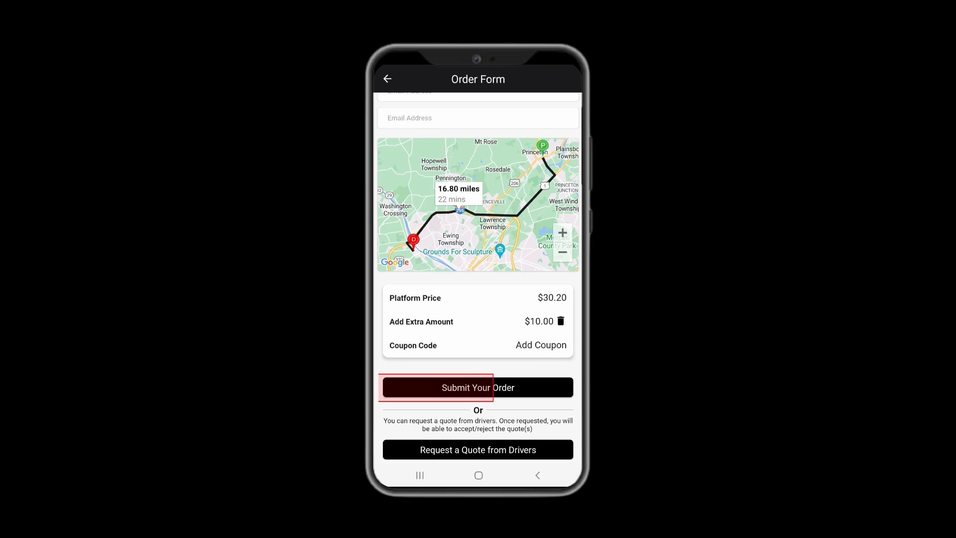
left_click(478, 388)
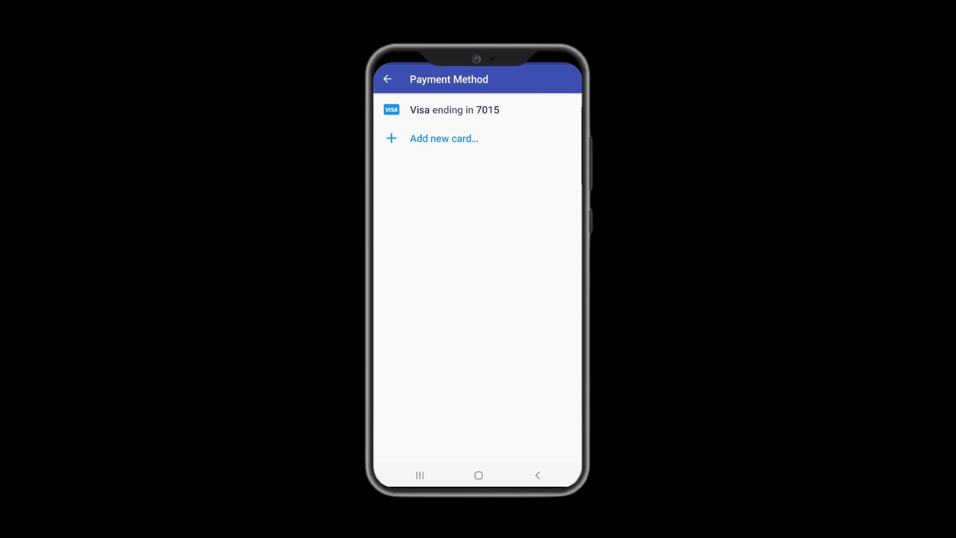
- Pay with the saved Visa card and acknowledge the seven-day completion notice for order #02163
left_click(388, 79)
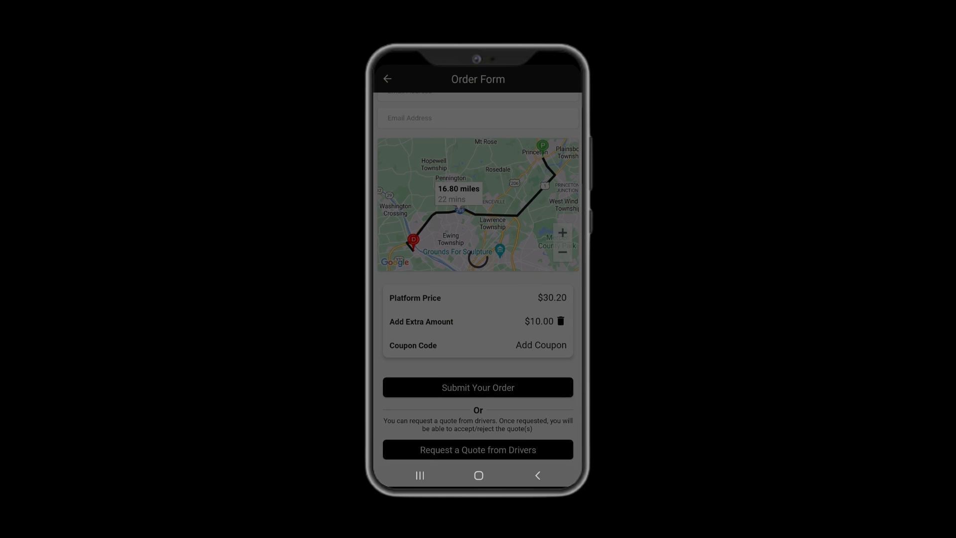
left_click(478, 387)
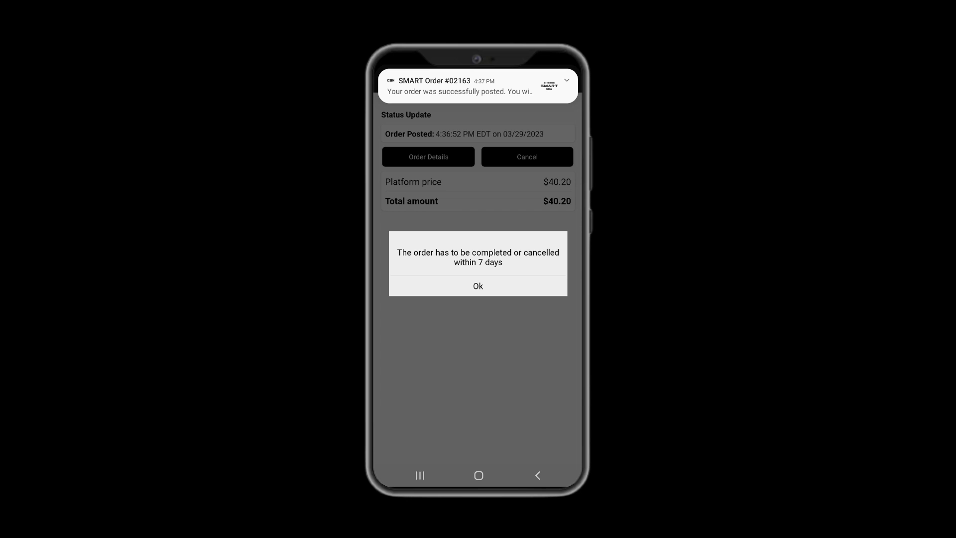
left_click(478, 286)
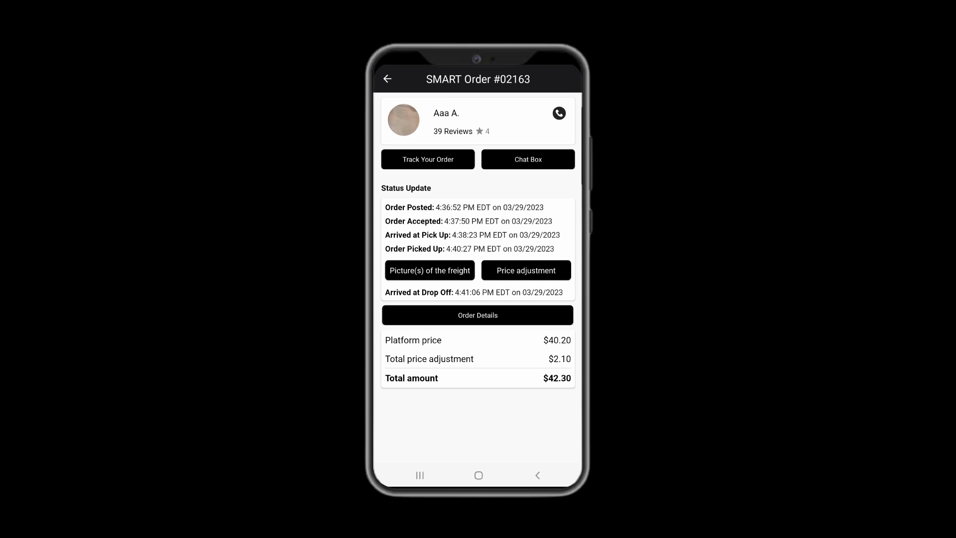
- Follow order #02163 to Order Delivered and bring up the driver's Rating & Review form
left_click(528, 159)
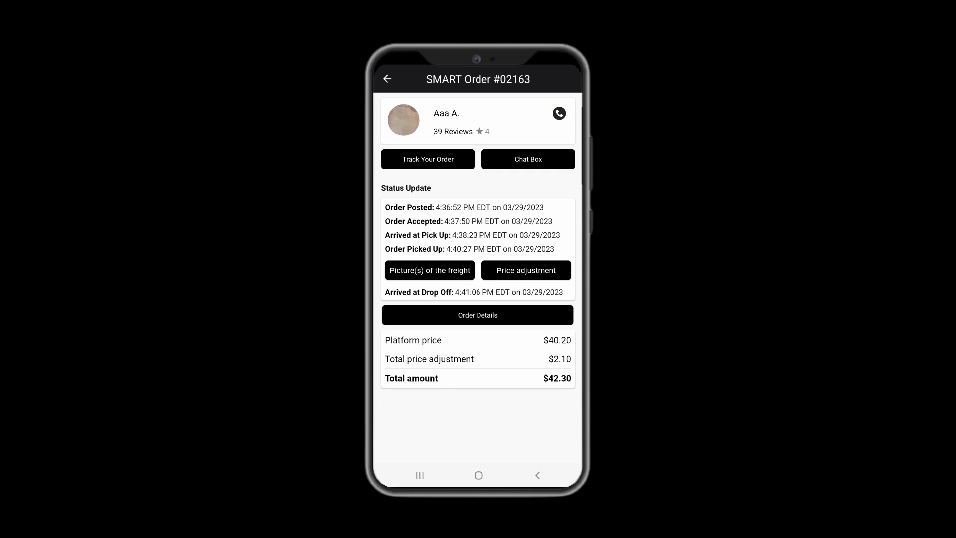
left_click(429, 159)
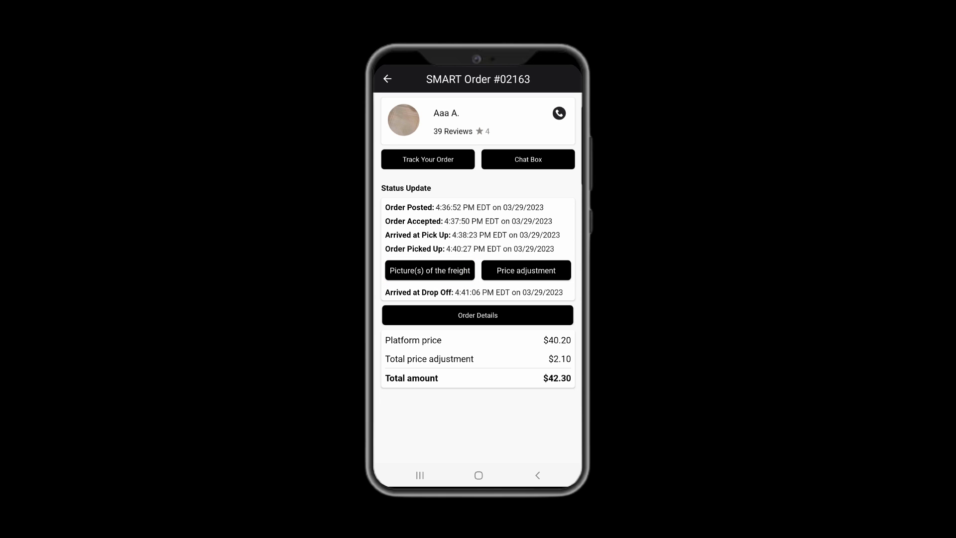
left_click(526, 270)
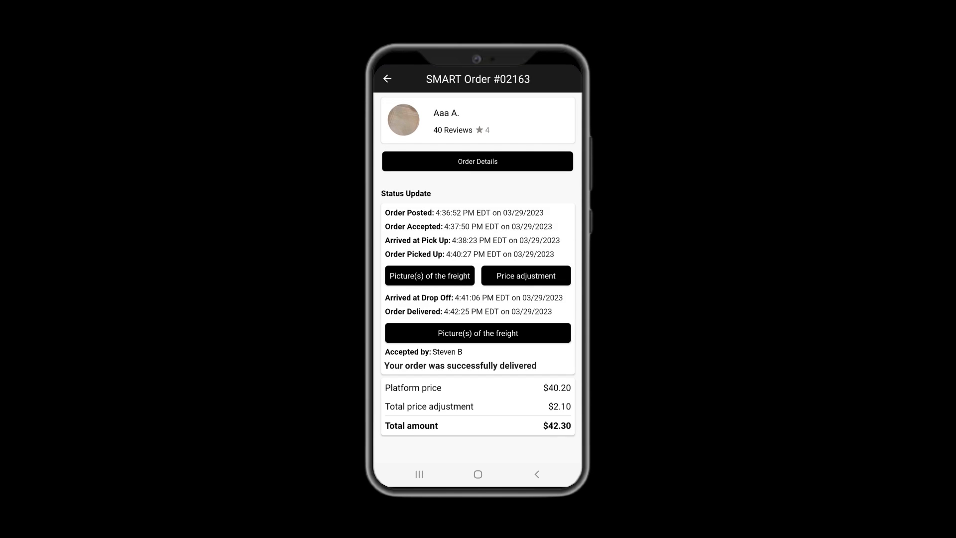
left_click(478, 333)
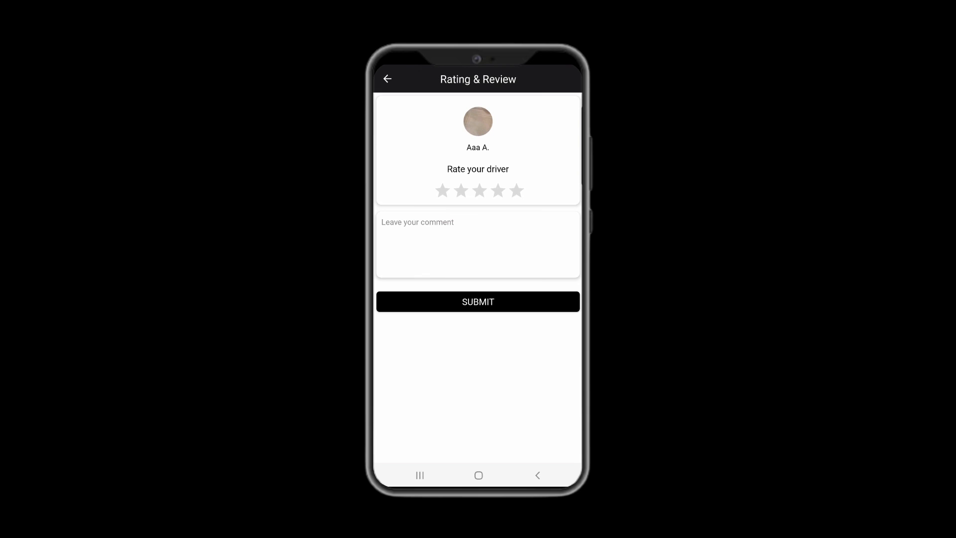
- Star-rate the driver, leave the review unsubmitted, and return to the empty Home screen
left_click(478, 301)
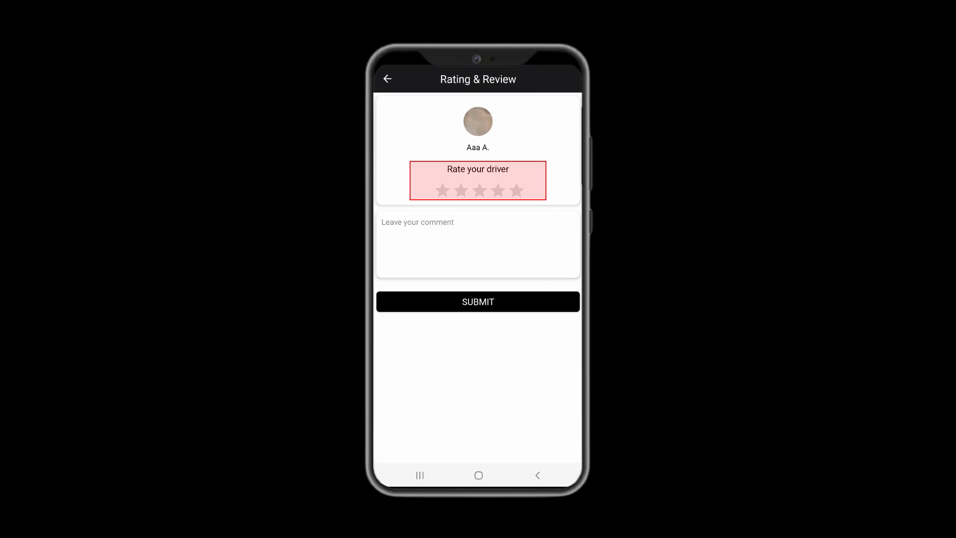
left_click(432, 223)
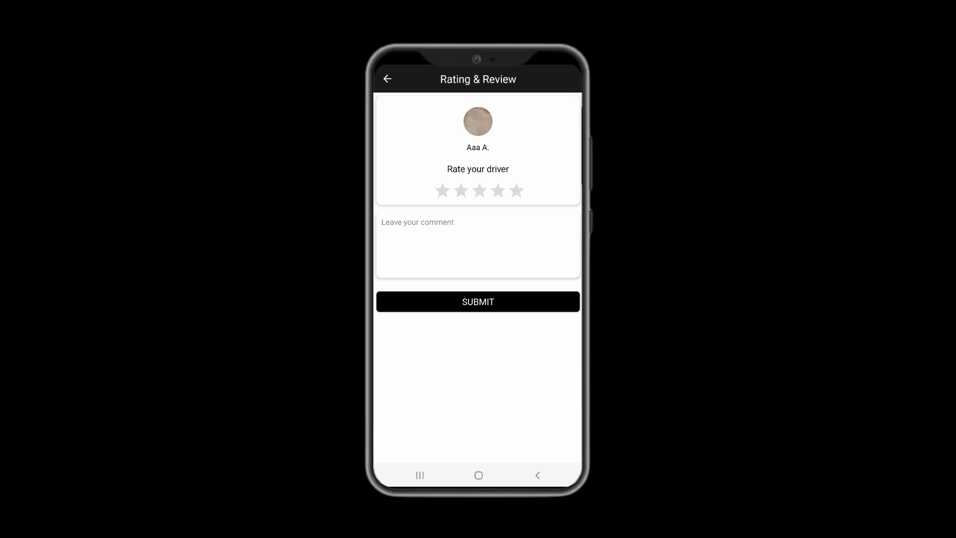
left_click(389, 80)
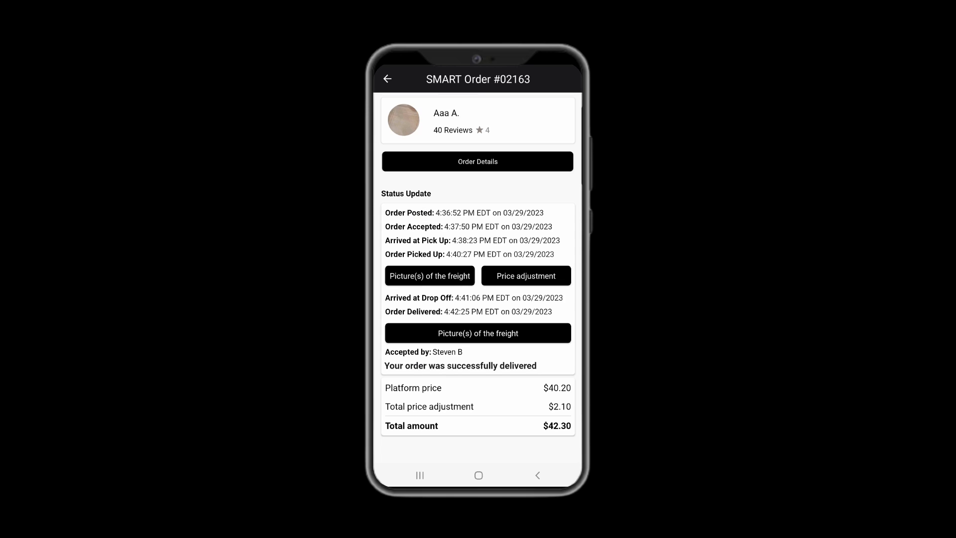
left_click(388, 79)
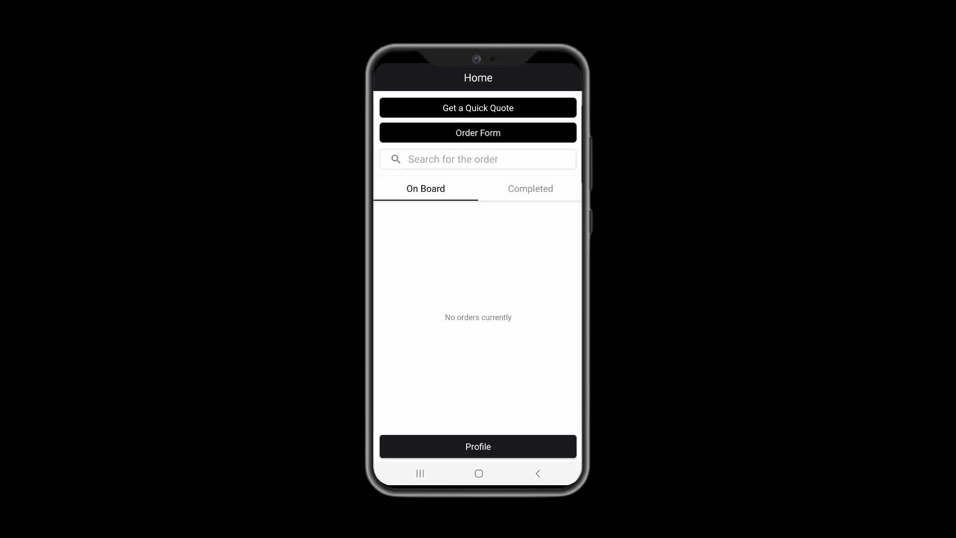
- Request driver quotes for new order #02164 and view the received $71.62 quote
left_click(478, 132)
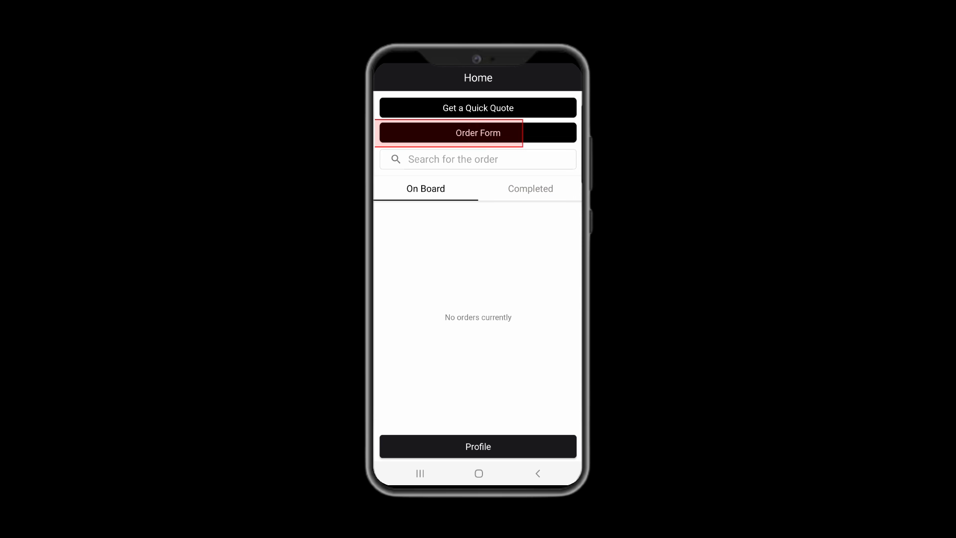
left_click(478, 132)
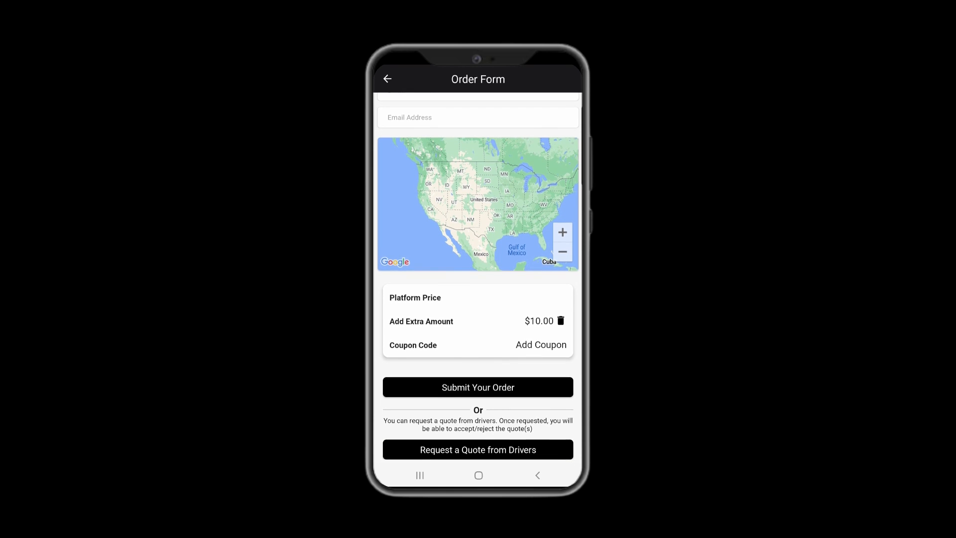
left_click(478, 449)
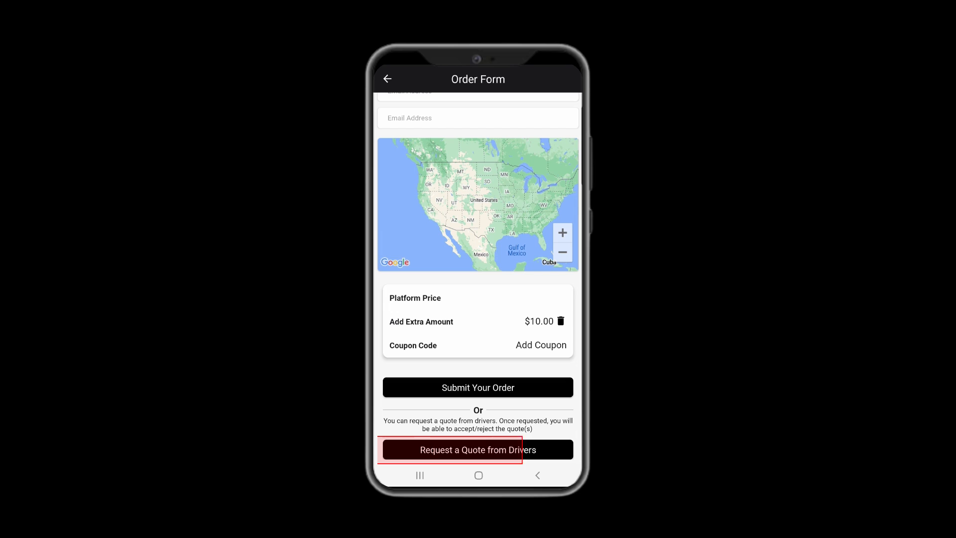
left_click(478, 450)
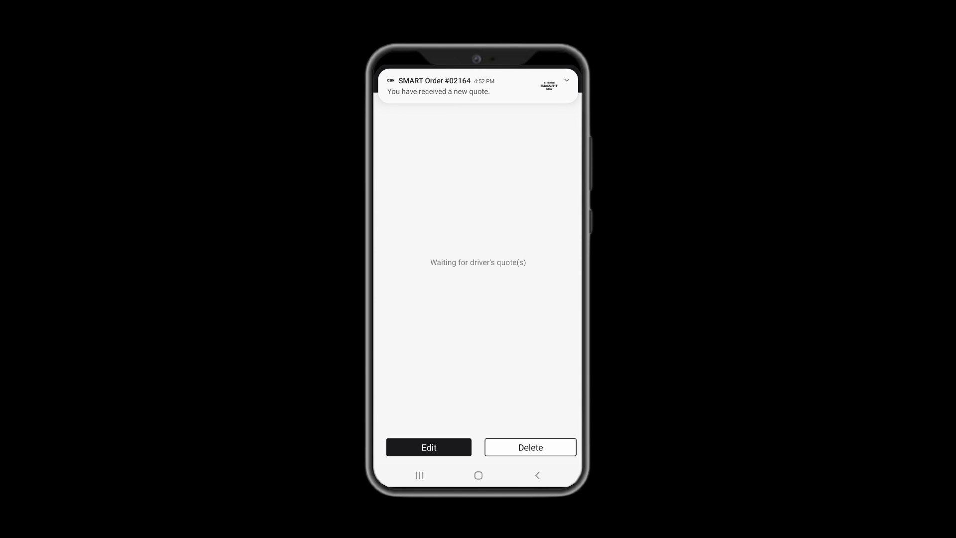
left_click(472, 86)
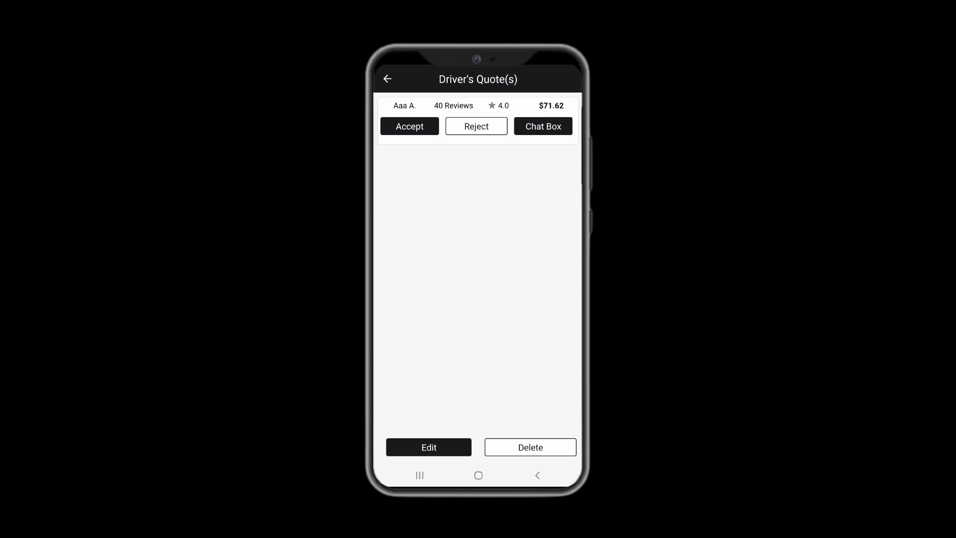